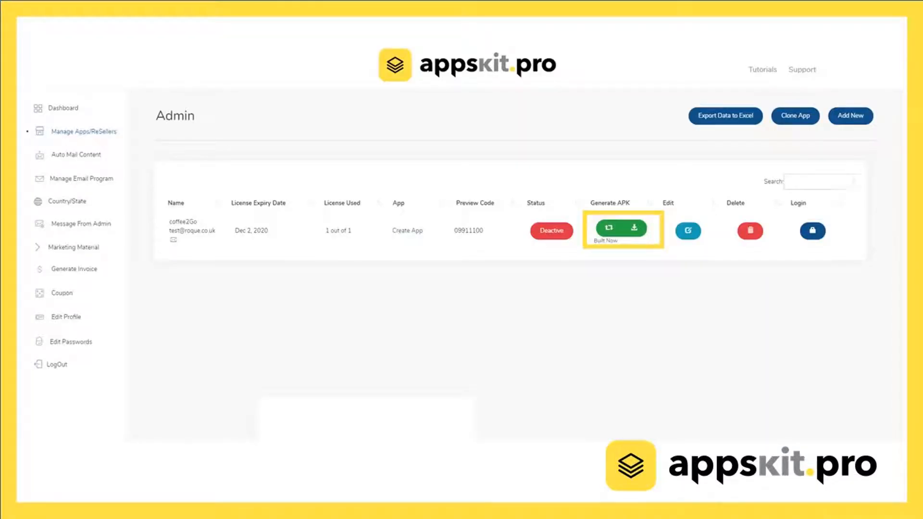
Download the coffee2Go APK from the appskit.pro Generate APK column
{"action": "left_click", "coordinate": [609, 228]}
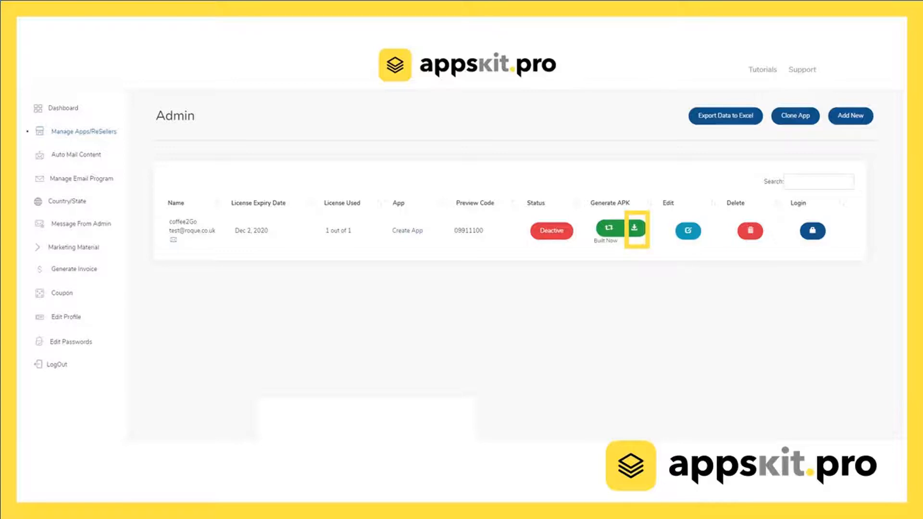
{"action": "left_click", "coordinate": [634, 228]}
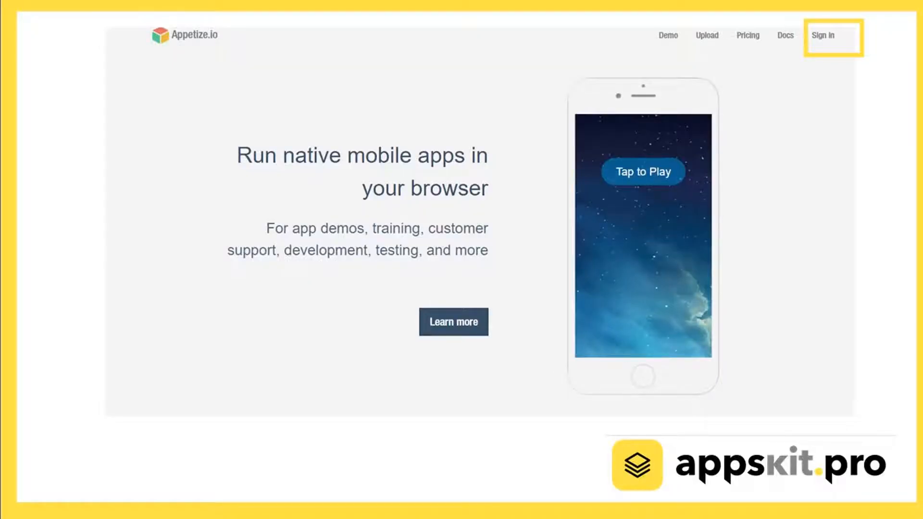
Create a new Appetize.io account and reach the Trial plan billing page
{"action": "left_click", "coordinate": [827, 35]}
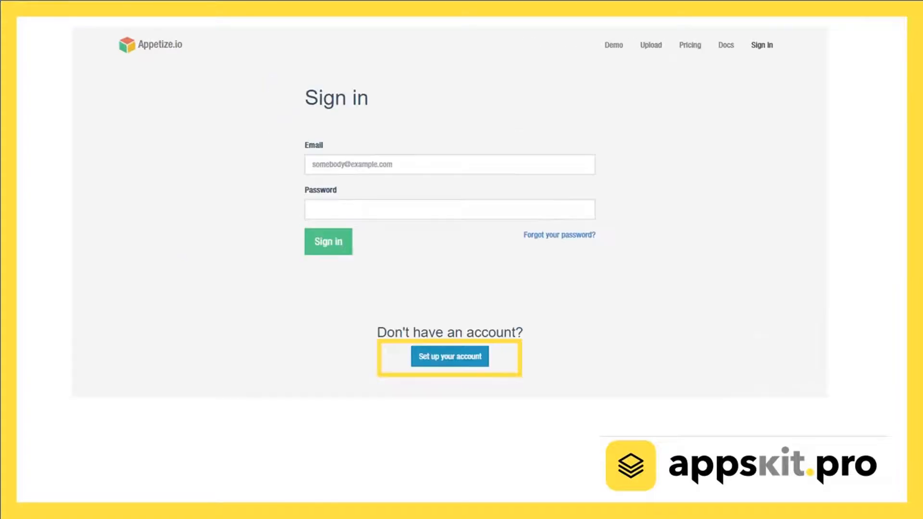
{"action": "left_click", "coordinate": [449, 356]}
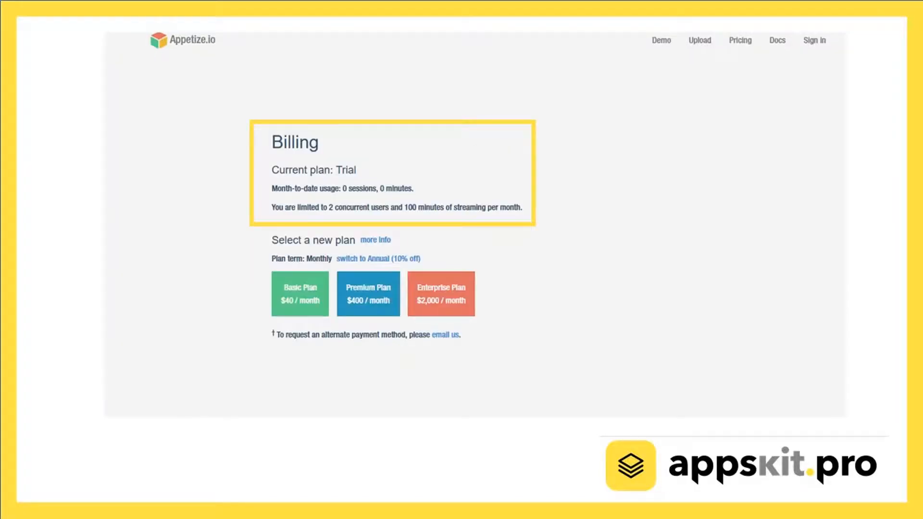
{"action": "left_click", "coordinate": [700, 40]}
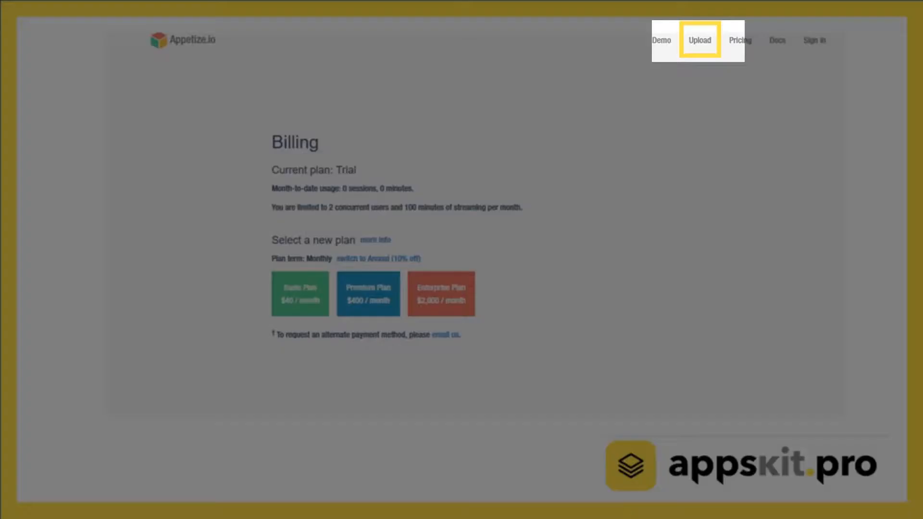
Upload the downloaded Coffee 2 Go .apk file to Appetize.io
{"action": "left_click", "coordinate": [699, 40]}
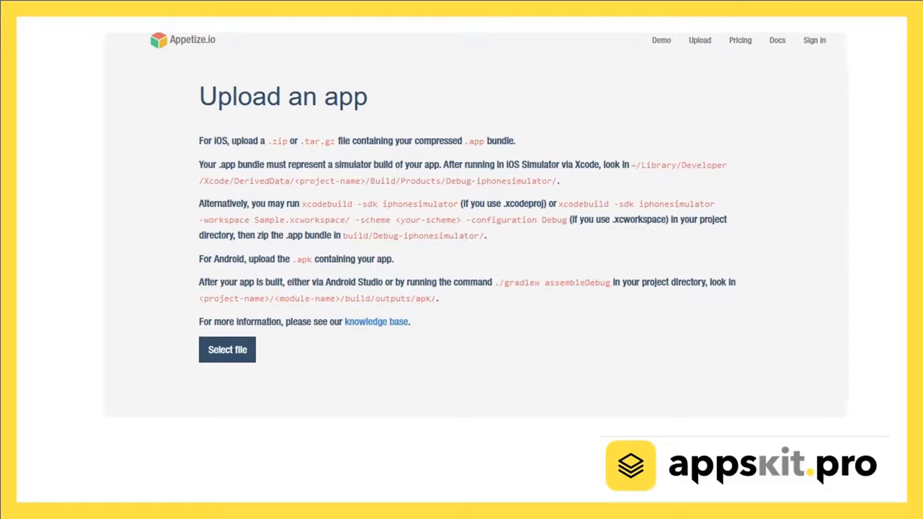
{"action": "left_click", "coordinate": [228, 350]}
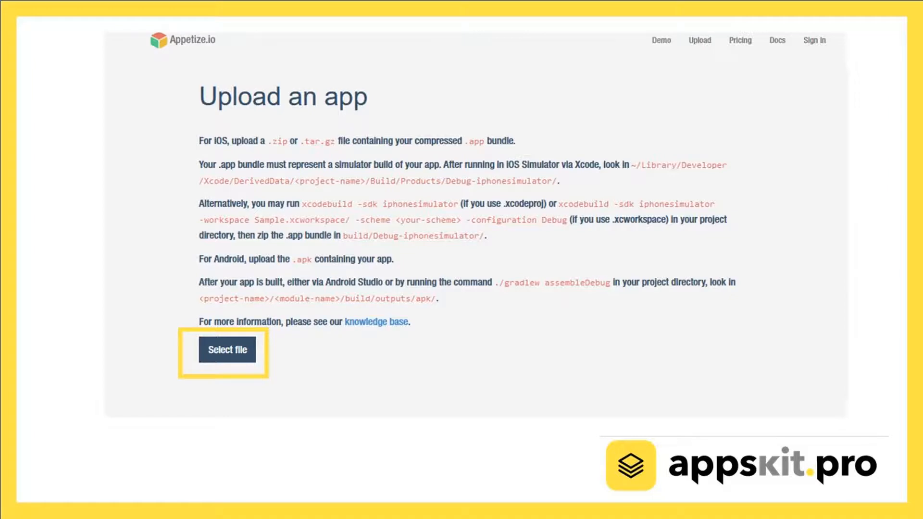
{"action": "left_click", "coordinate": [227, 349]}
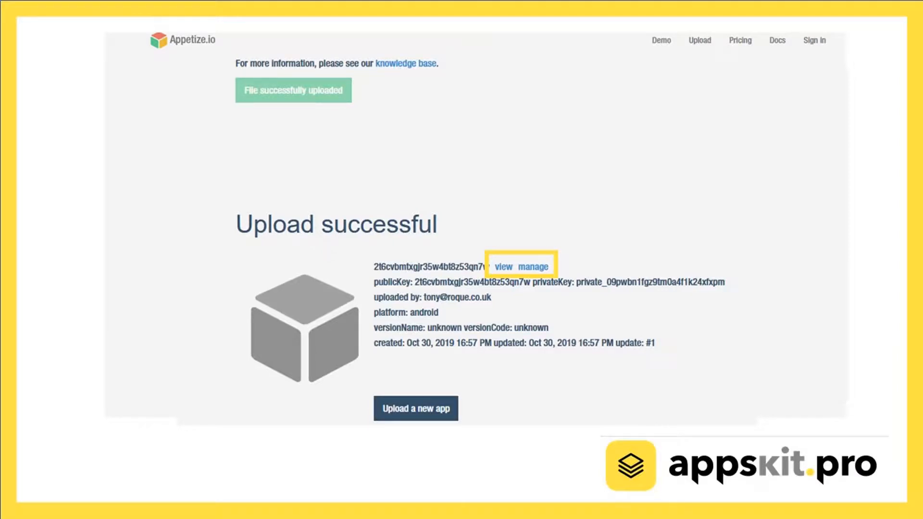
View the uploaded app and start it on the Nexus 5 simulator
{"action": "left_click", "coordinate": [506, 266]}
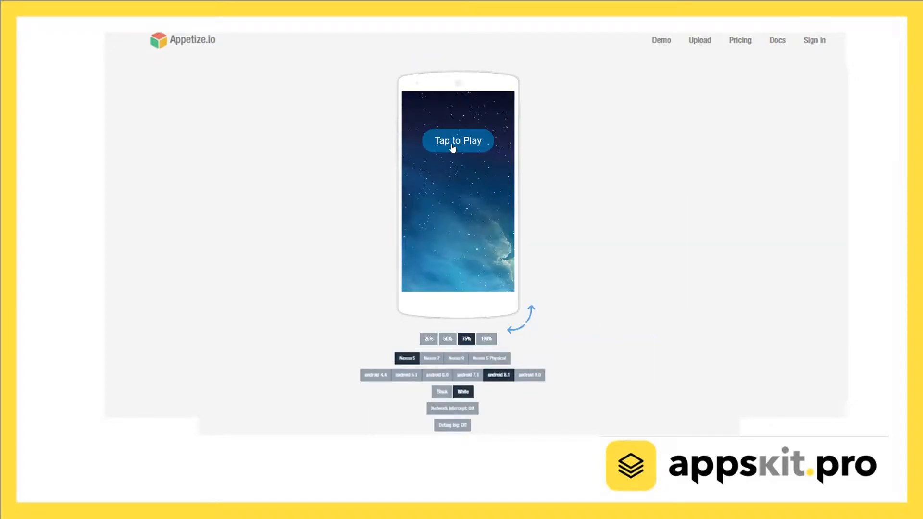
{"action": "left_click", "coordinate": [458, 140]}
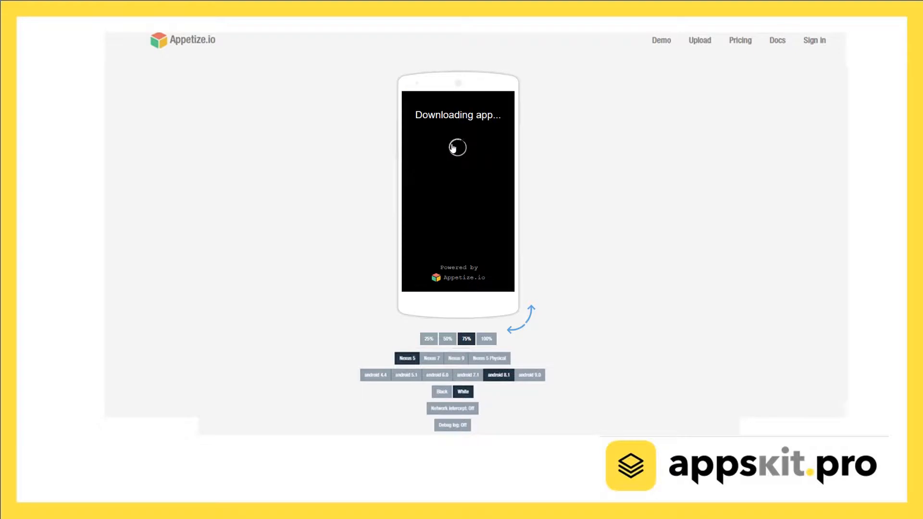
{"action": "mouse_move", "coordinate": [583, 156]}
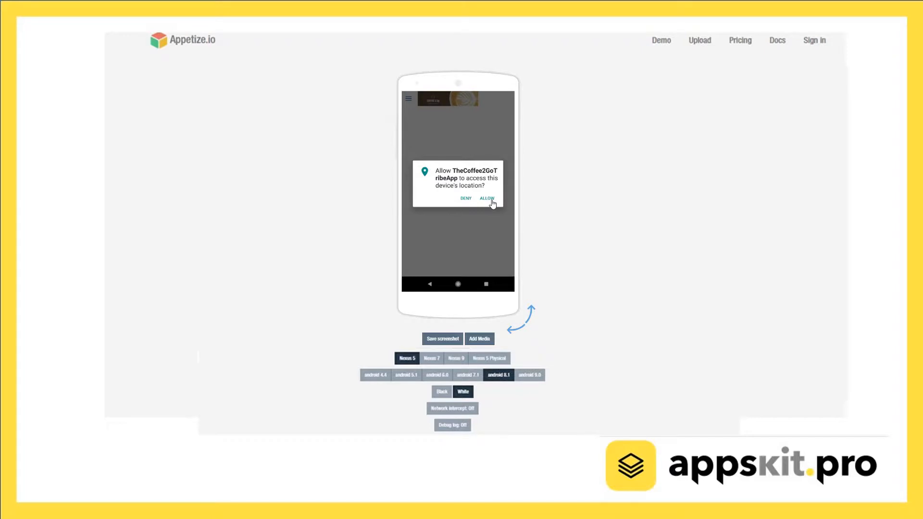
Allow location access, tap a punch card stamp, and cancel the login alert
{"action": "left_click", "coordinate": [486, 197]}
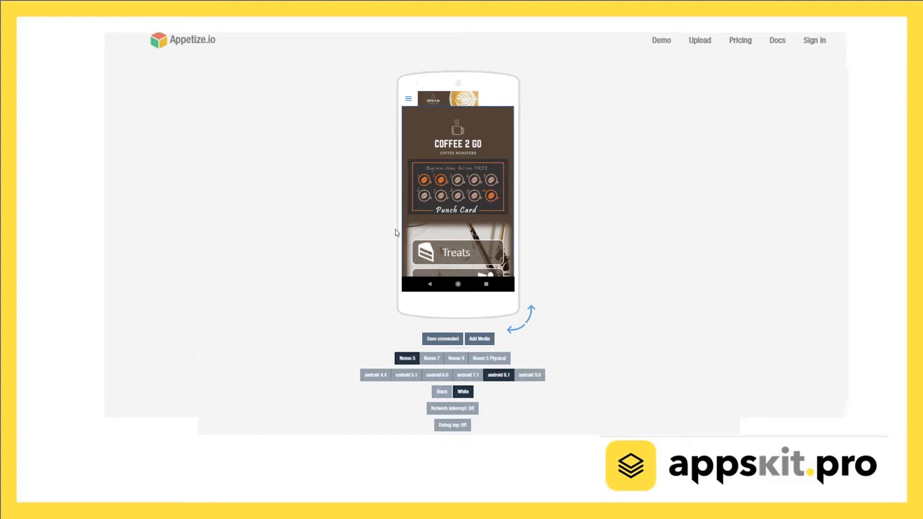
{"action": "mouse_move", "coordinate": [462, 191]}
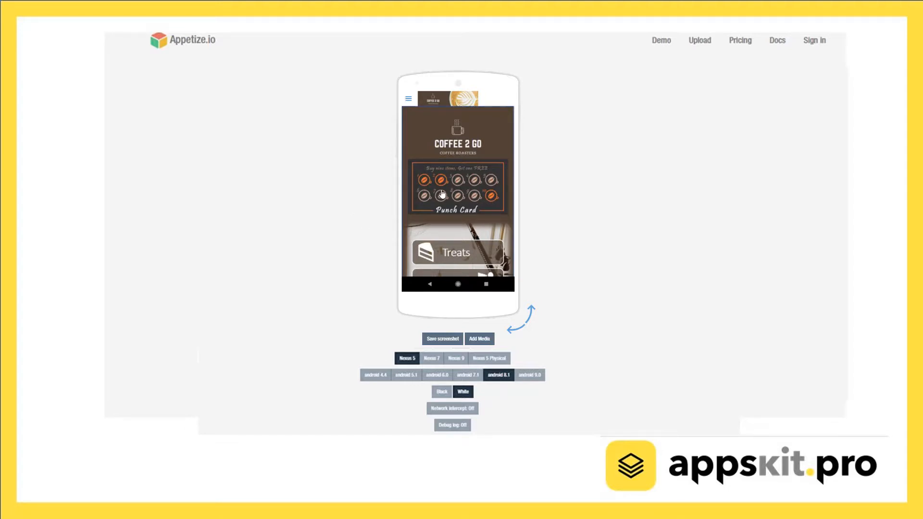
{"action": "left_click", "coordinate": [442, 194]}
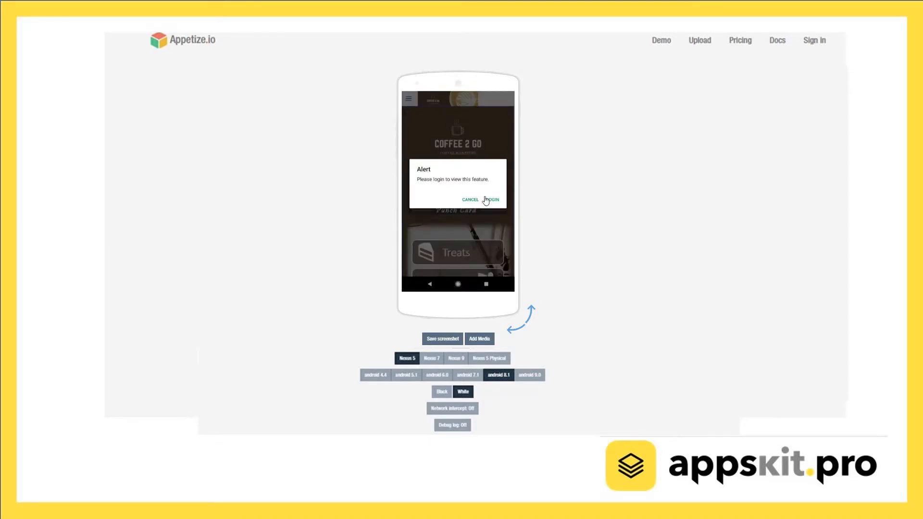
{"action": "left_click", "coordinate": [470, 199]}
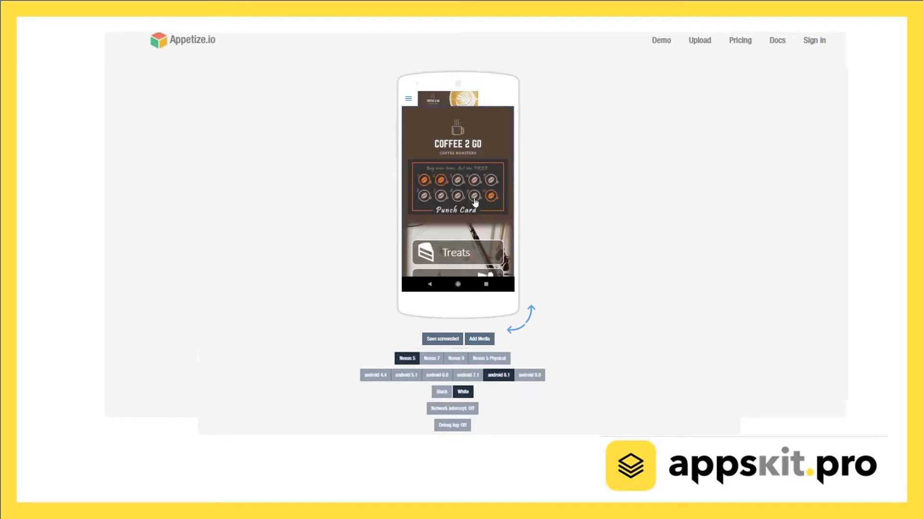